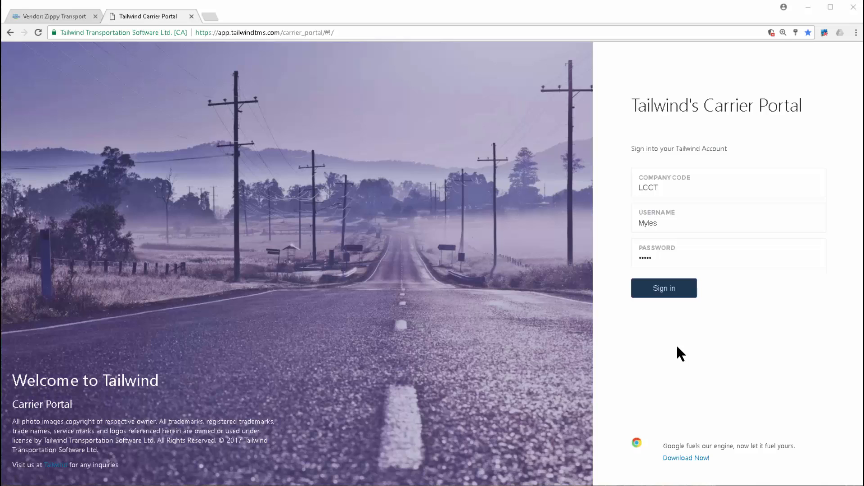
mouse_move(254, 71)
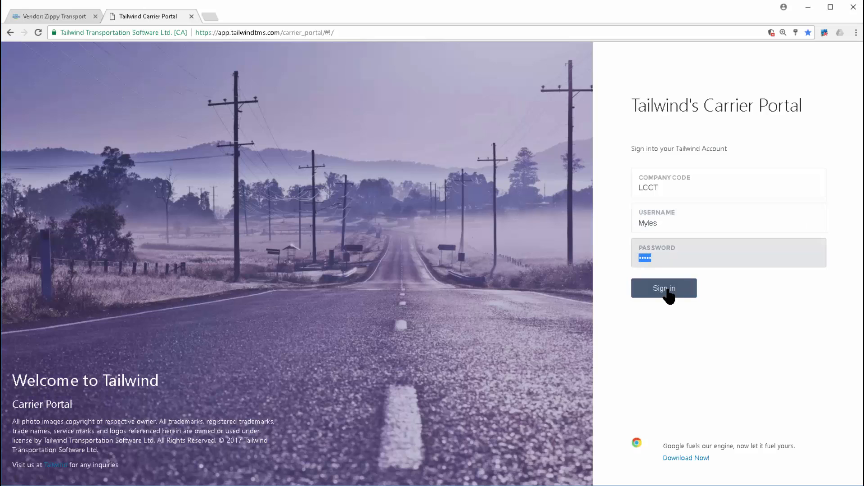
- Submit the filled-in company code, username and password to sign in to the carrier portal
left_click(664, 288)
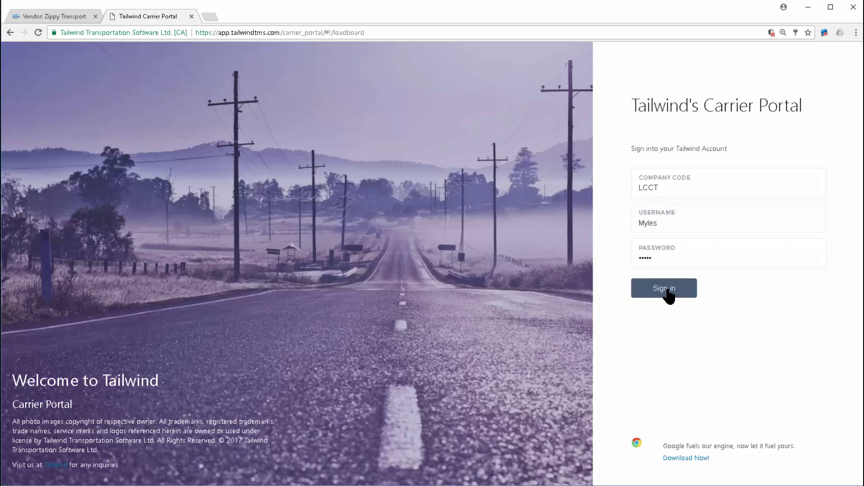
- Review the Seattle-to-Springfield shipment 330 details, selecting the contact email, then close them
left_click(664, 287)
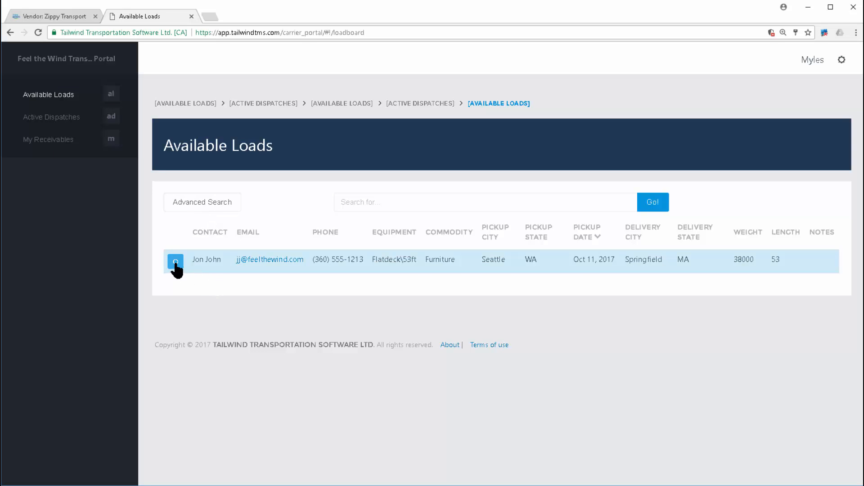
left_click(175, 259)
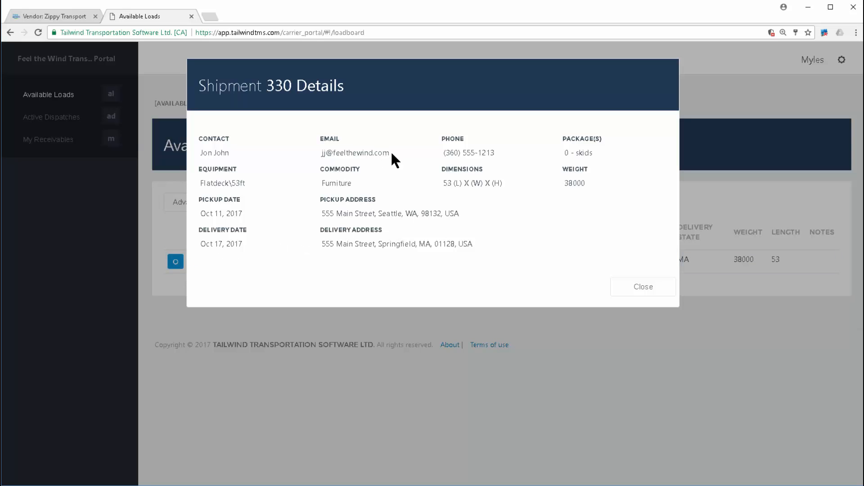
double_click(355, 152)
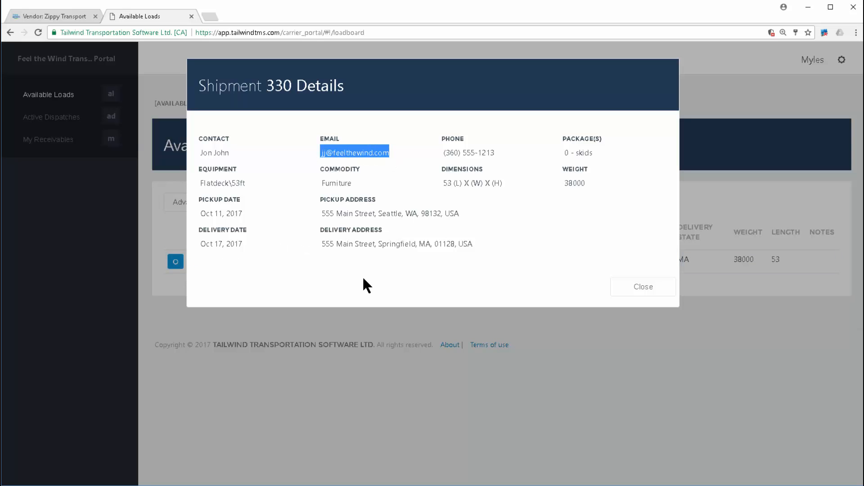
mouse_move(615, 286)
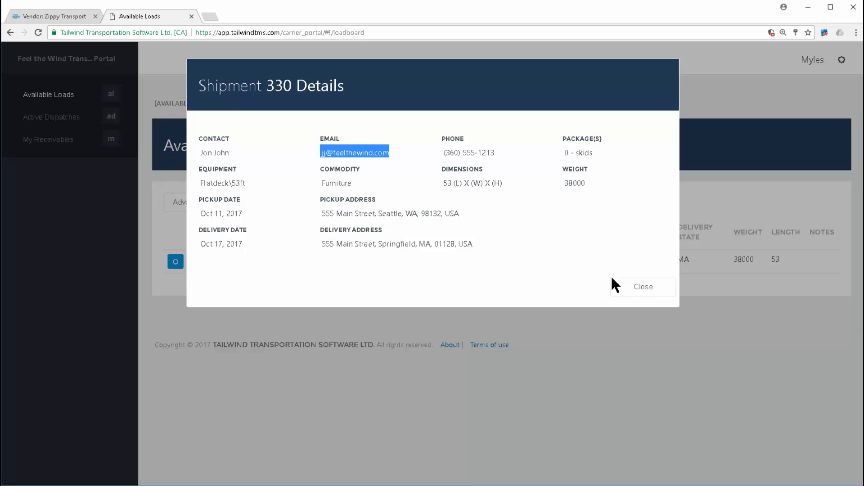
left_click(643, 287)
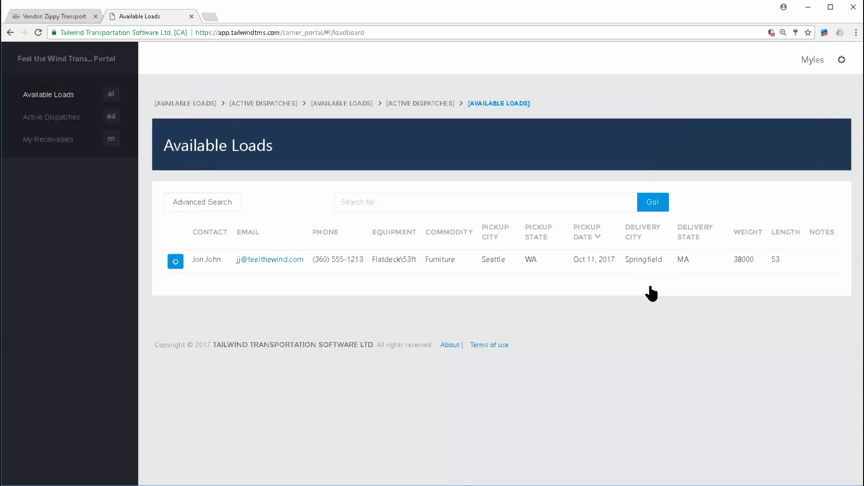
left_click(52, 117)
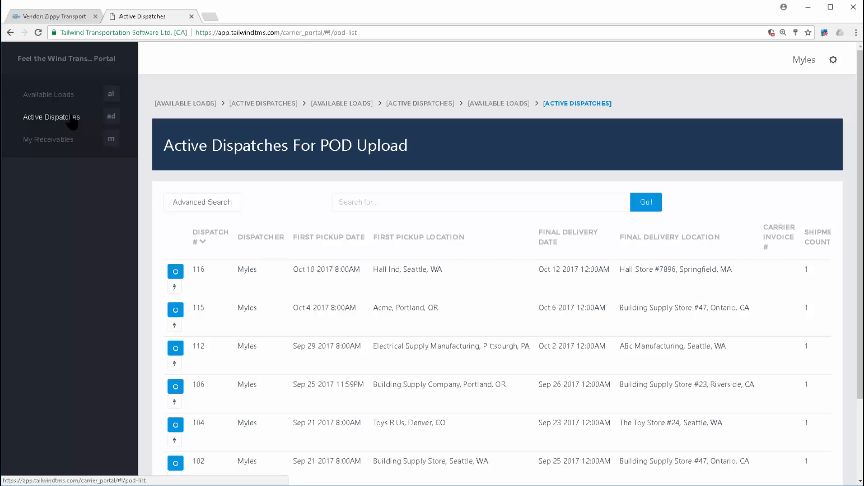
mouse_move(219, 167)
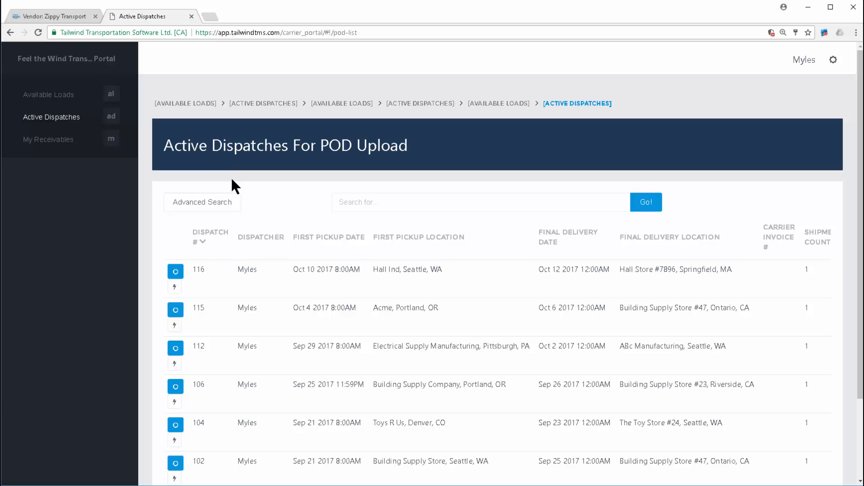
mouse_move(174, 290)
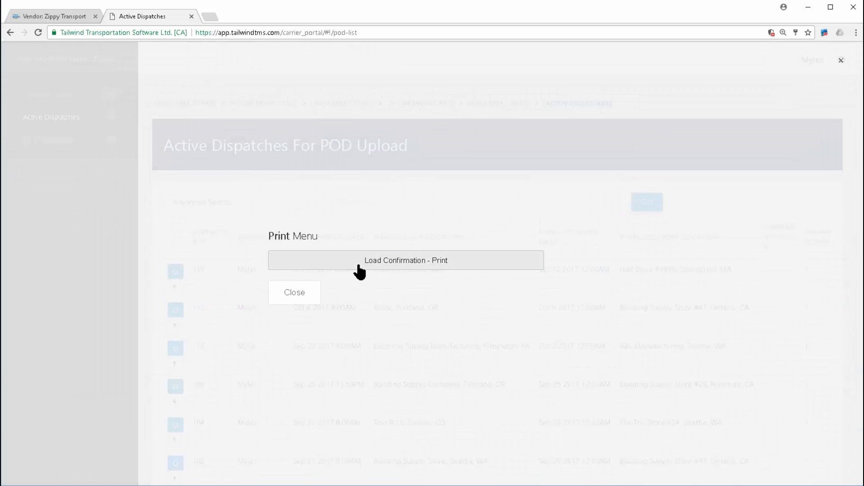
- Close dispatch 116's load confirmation print menu, returning to the Active Dispatches list
left_click(294, 293)
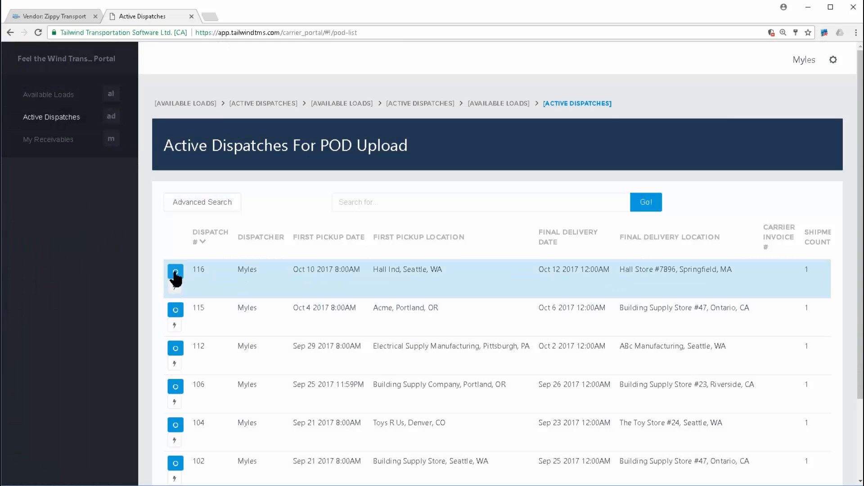
mouse_move(175, 273)
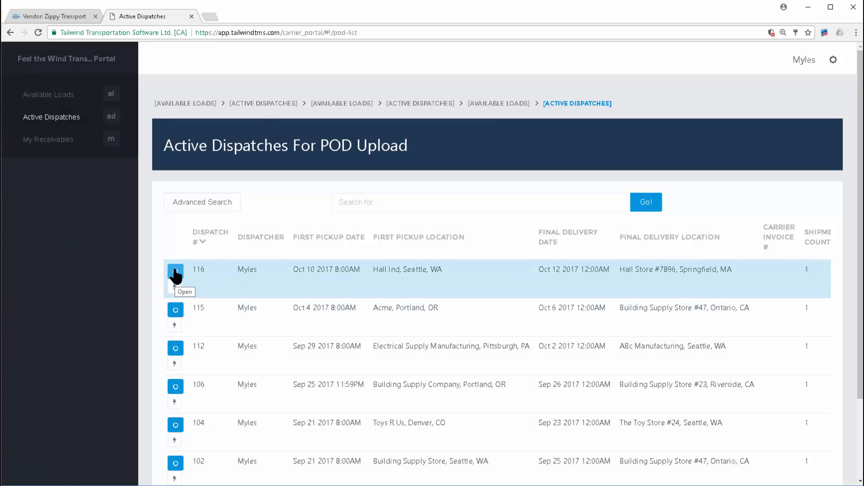
left_click(175, 269)
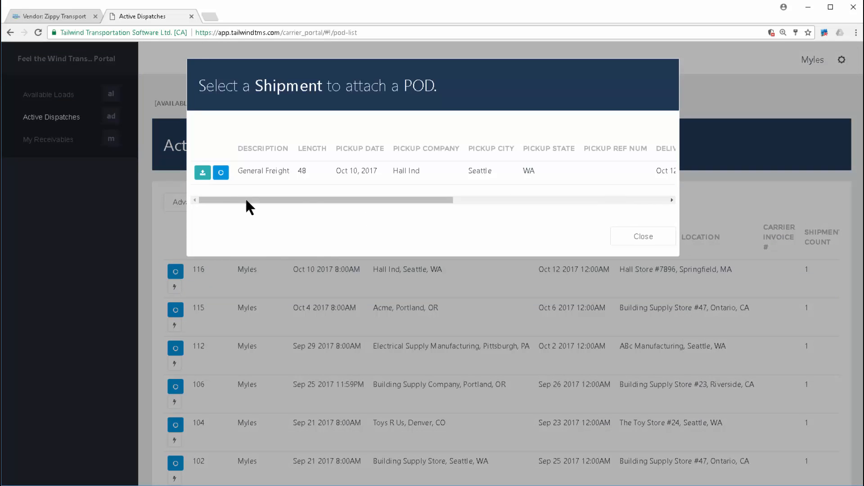
mouse_move(202, 172)
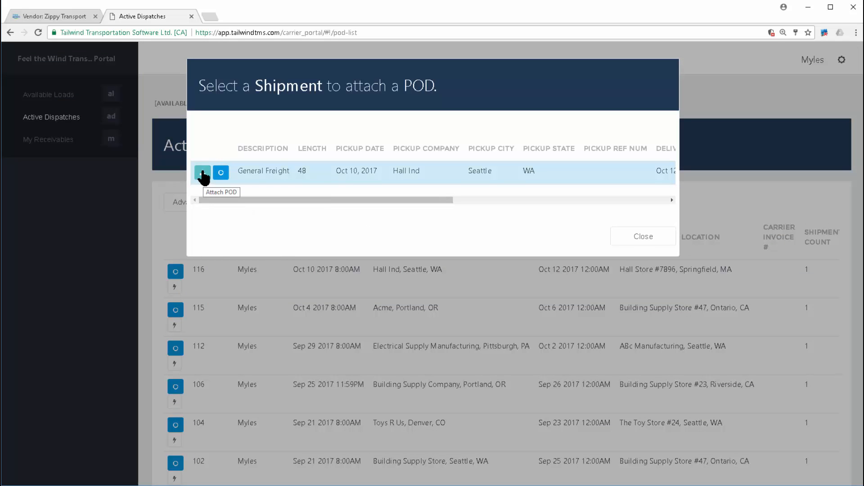
left_click(202, 172)
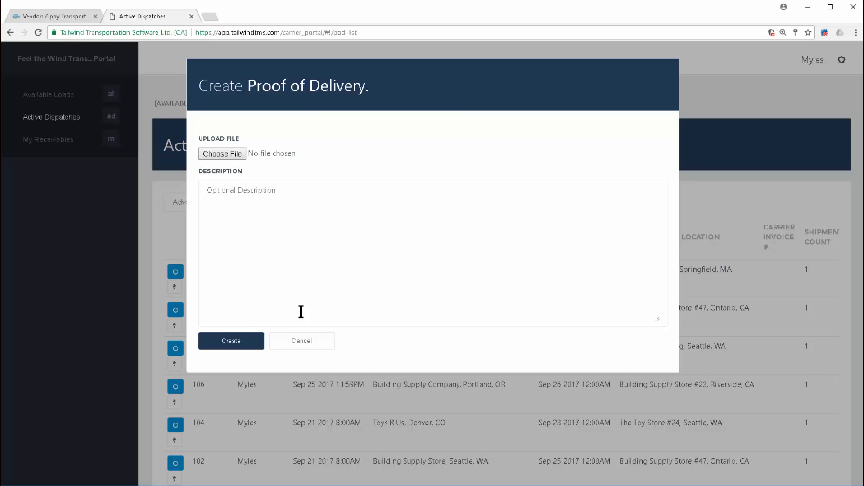
left_click(302, 340)
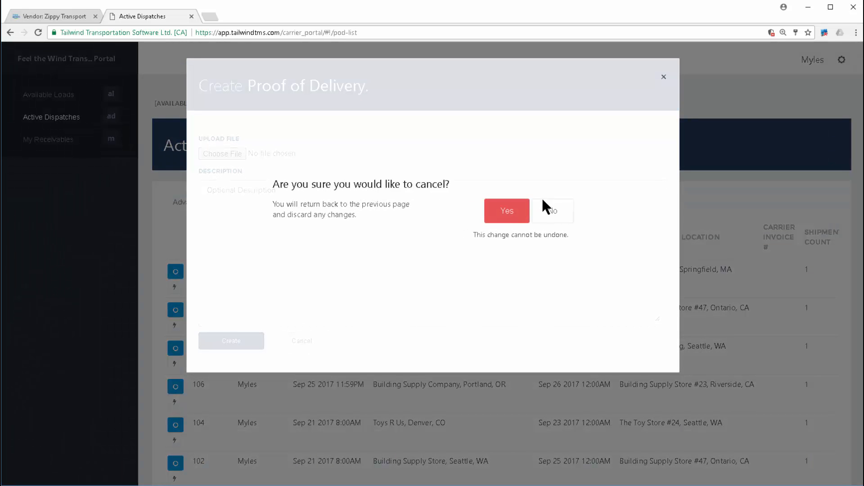
left_click(506, 211)
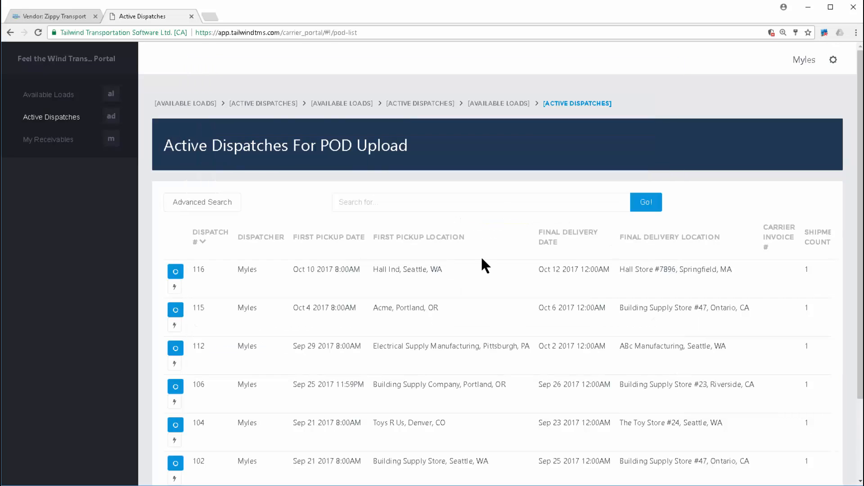
mouse_move(267, 203)
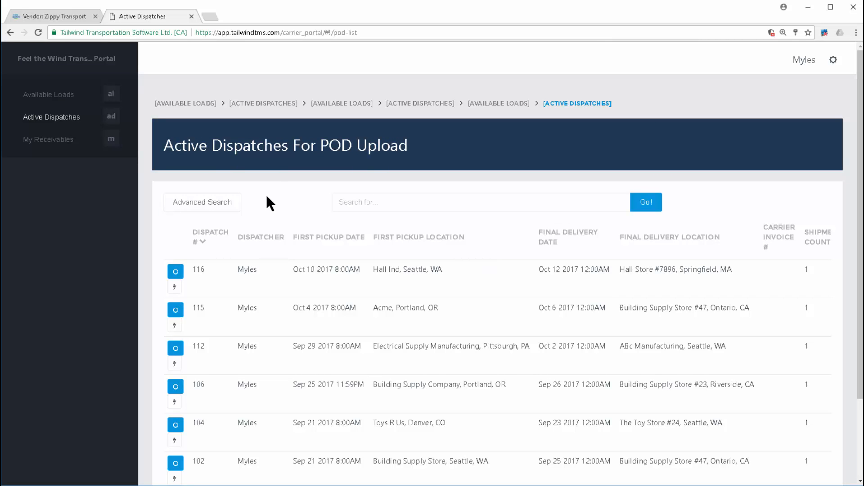
left_click(202, 202)
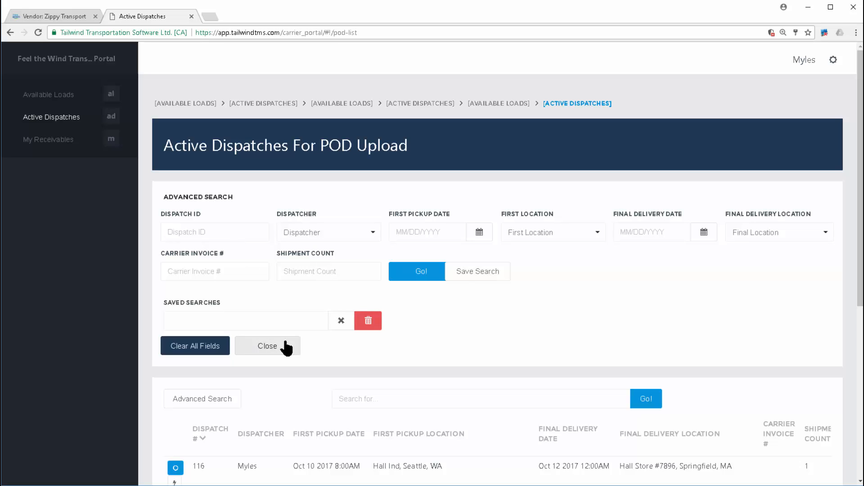
left_click(267, 346)
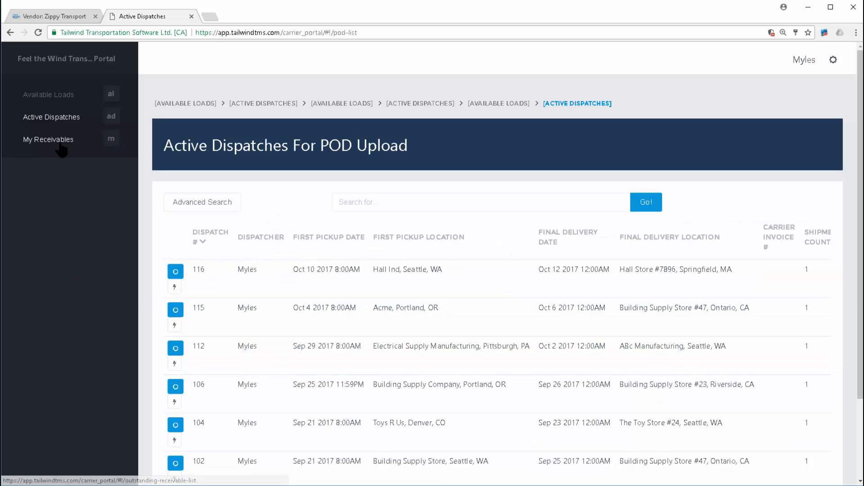
- Show the My Receivables list of five bills with outstanding and total amounts
left_click(48, 139)
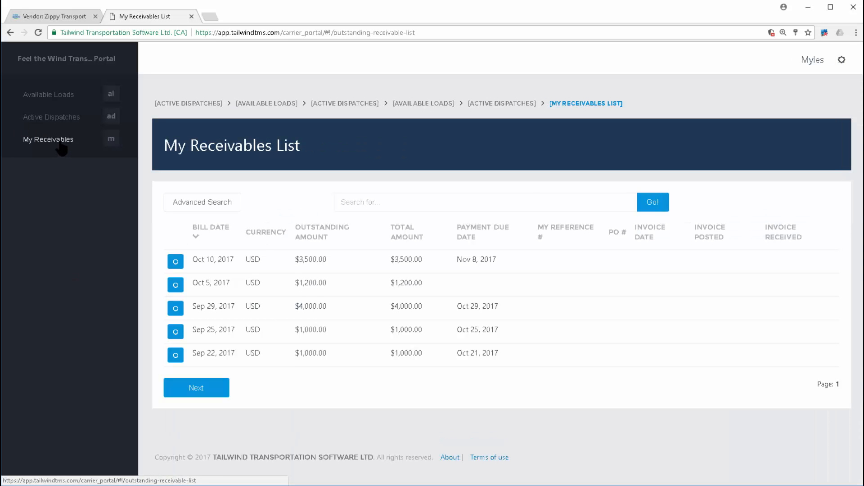
mouse_move(108, 163)
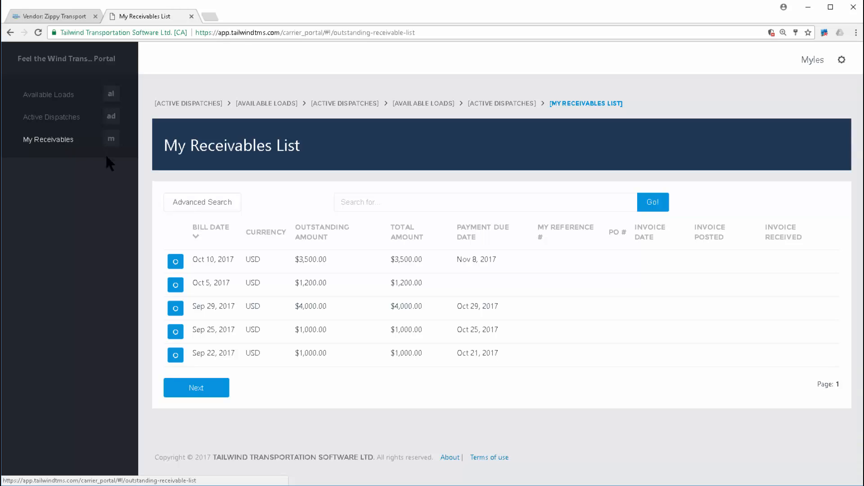
mouse_move(323, 219)
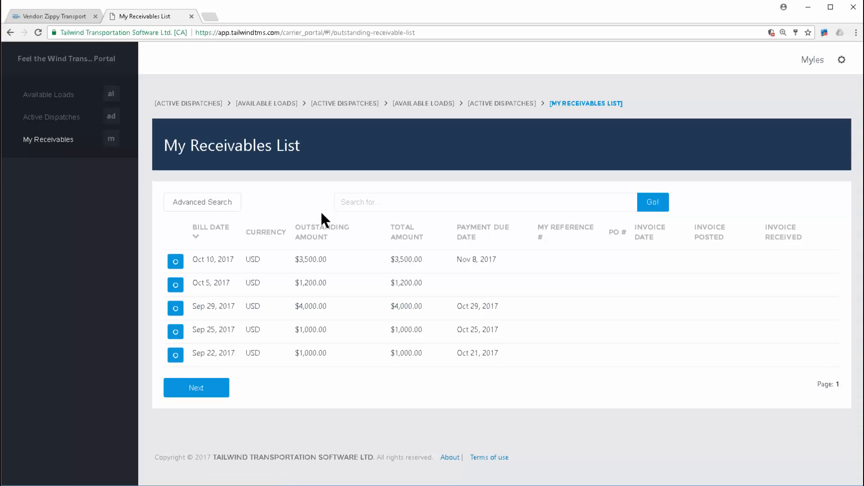